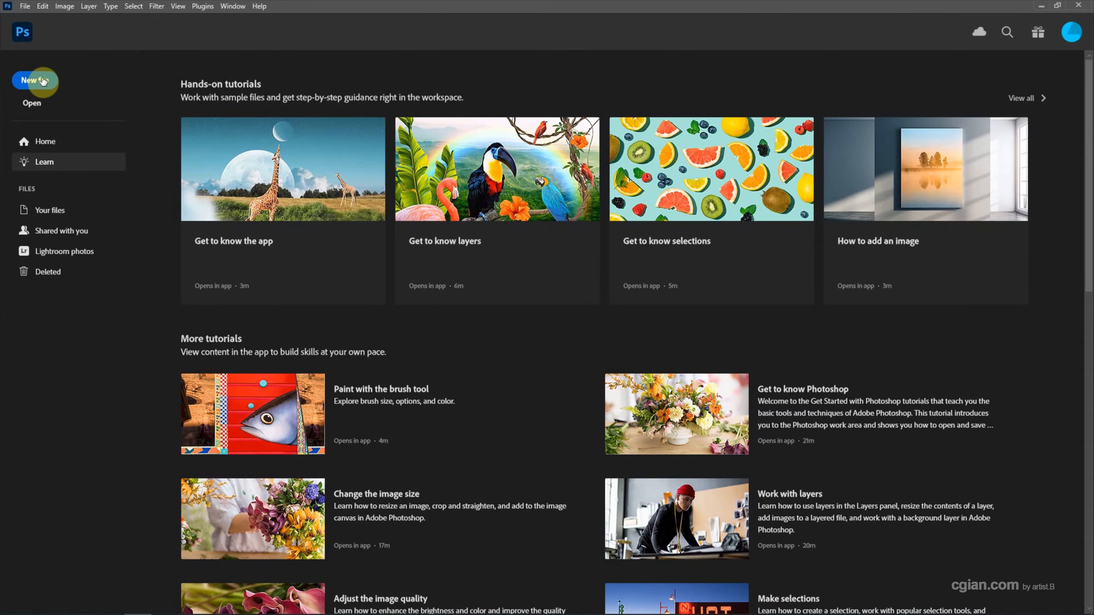
Step: Create a new blank white 1920×1080 px document from the custom preset
click(31, 80)
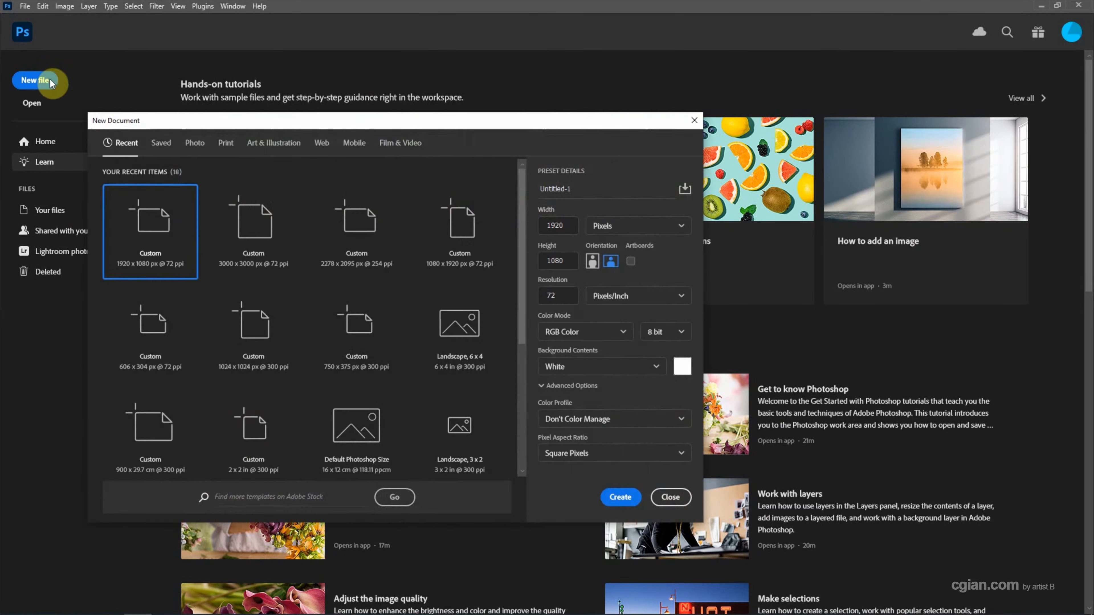
mouse_move(532, 251)
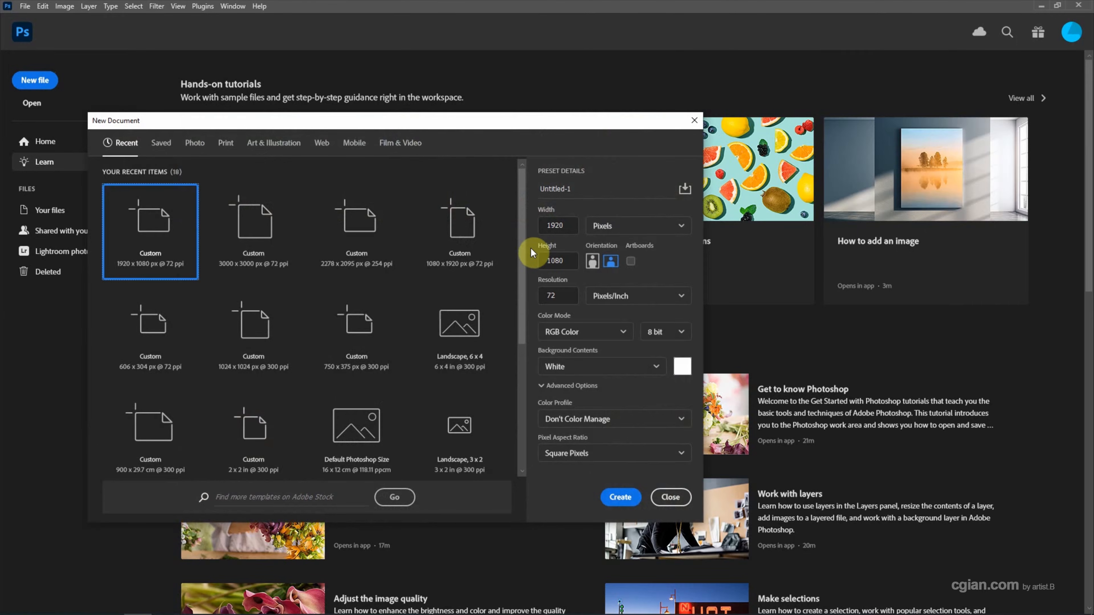
click(620, 497)
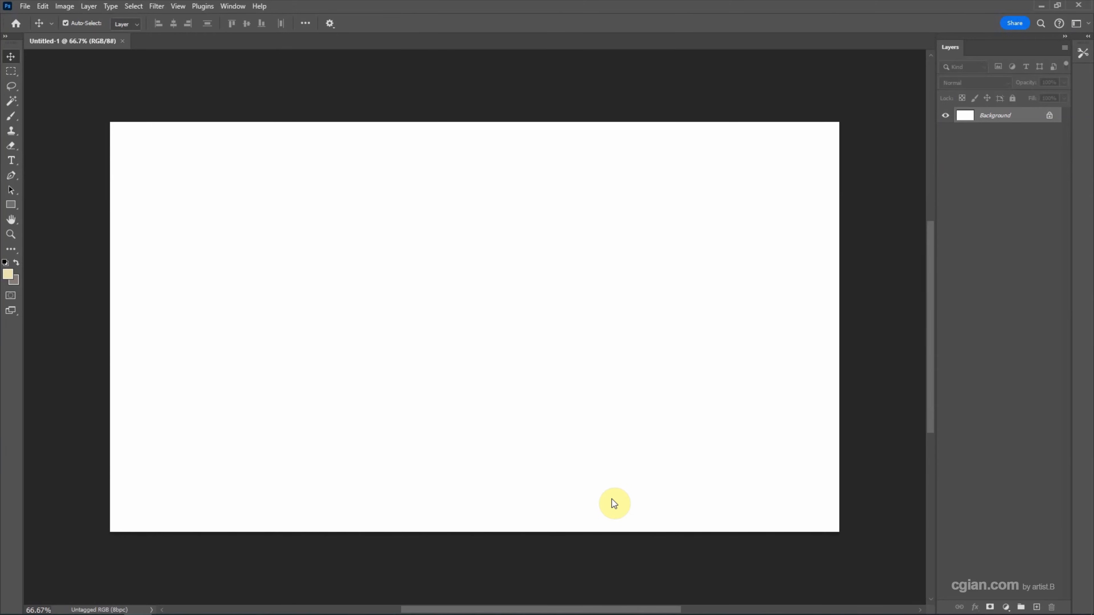
mouse_move(10, 181)
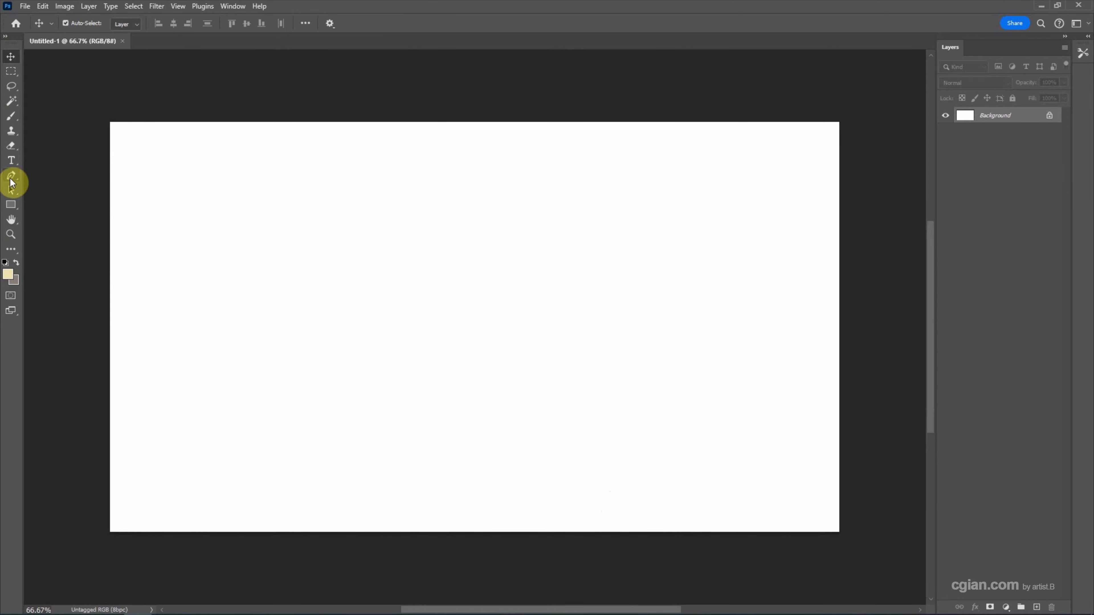
mouse_move(11, 183)
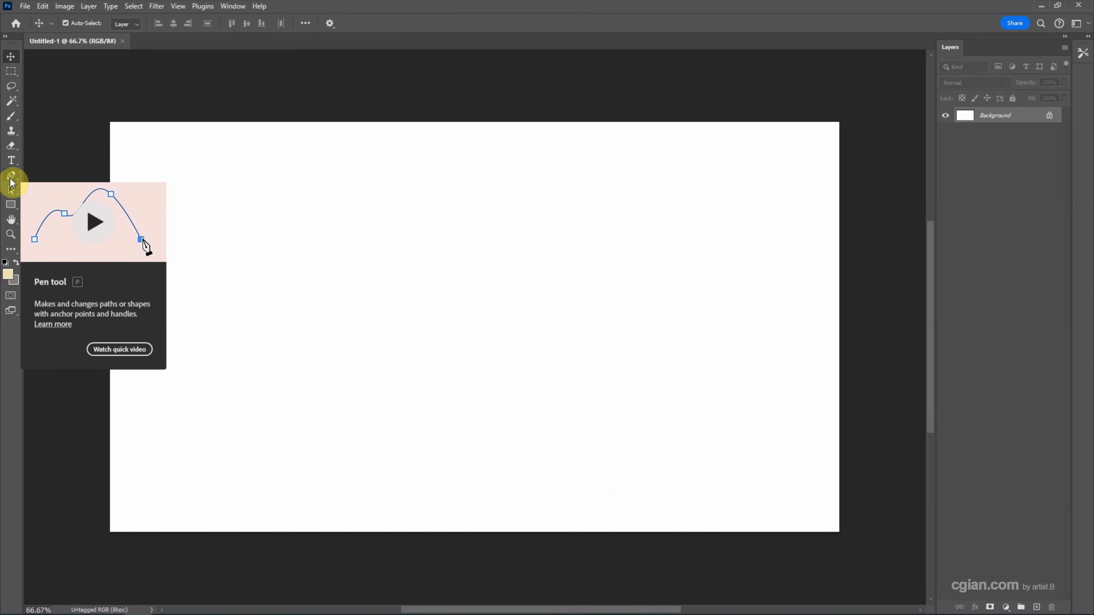
mouse_move(93, 164)
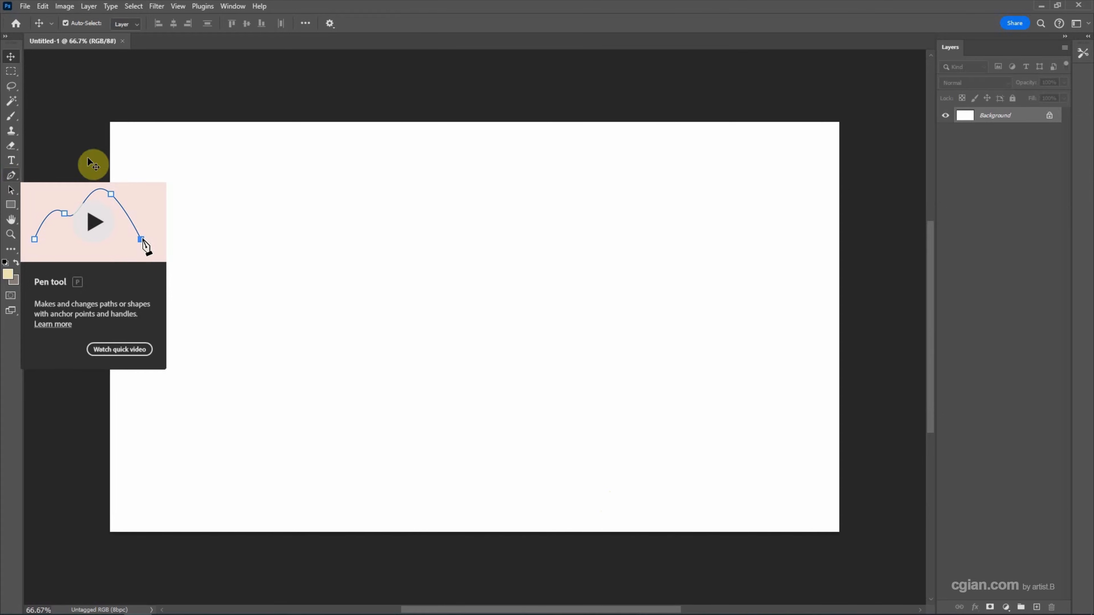
Step: Select the Pen tool from the toolbar
click(12, 174)
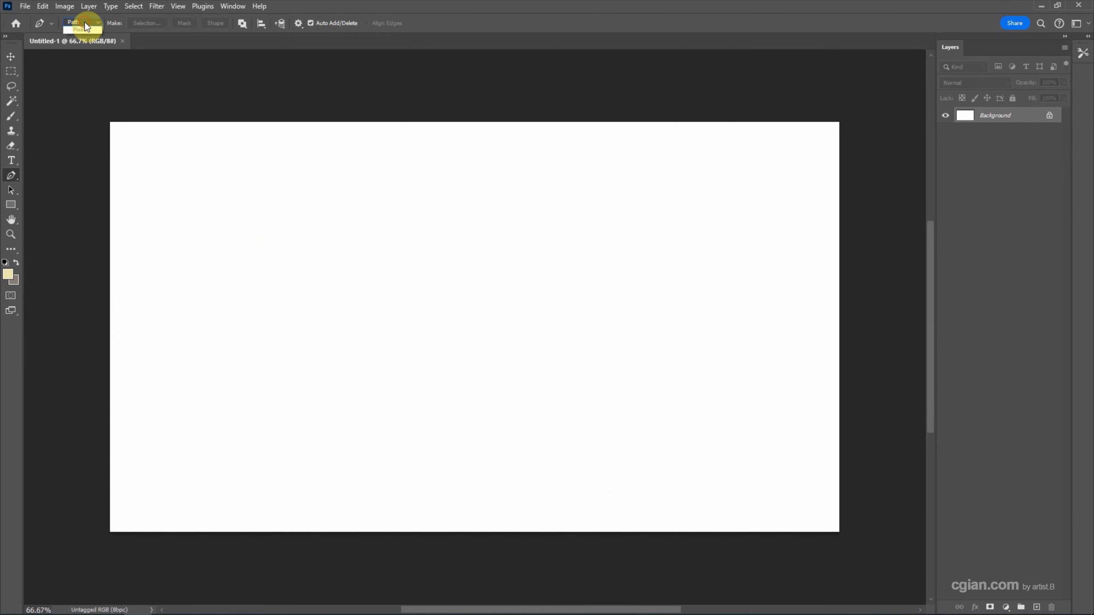
Step: Switch the Pen to Shape mode and place the straight line's anchor points
click(82, 22)
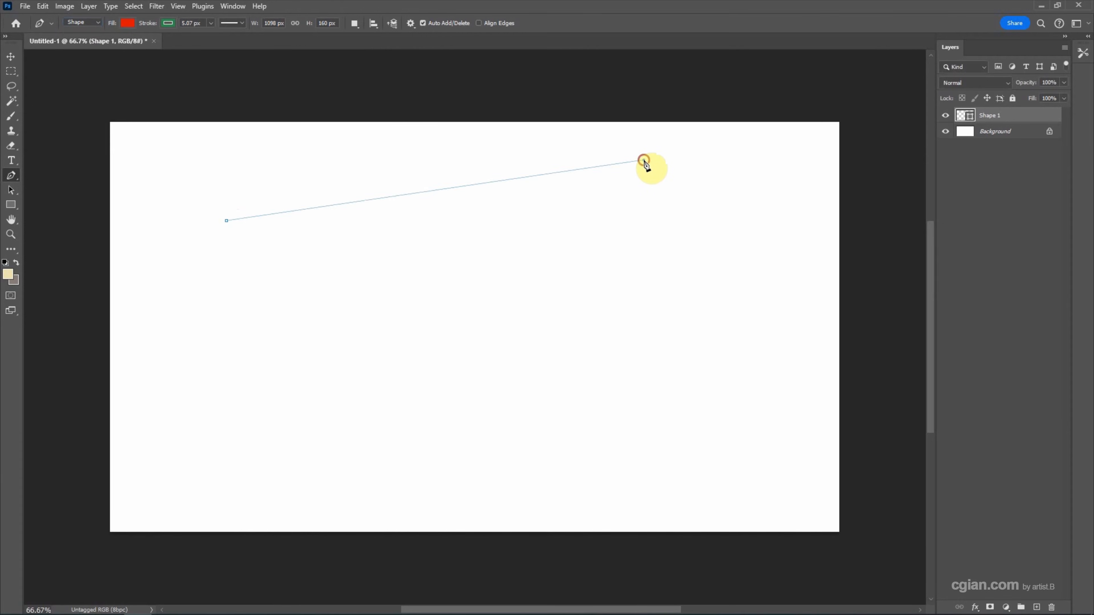
click(642, 159)
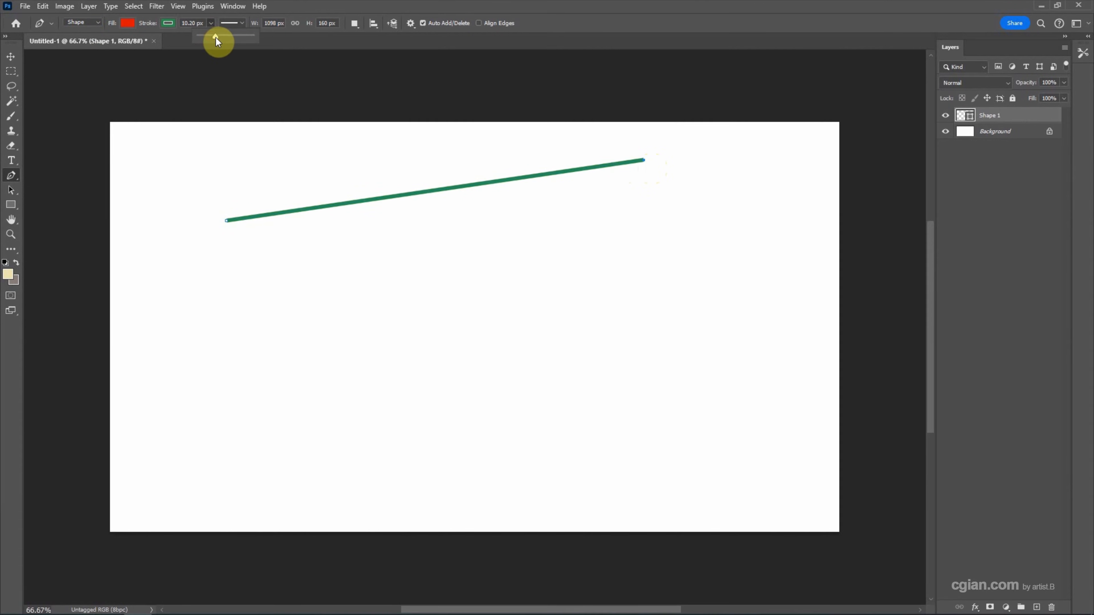
Step: Set the line's stroke to 11.48 px and, after trying red and dark red, make it black
drag(214, 36, 218, 37)
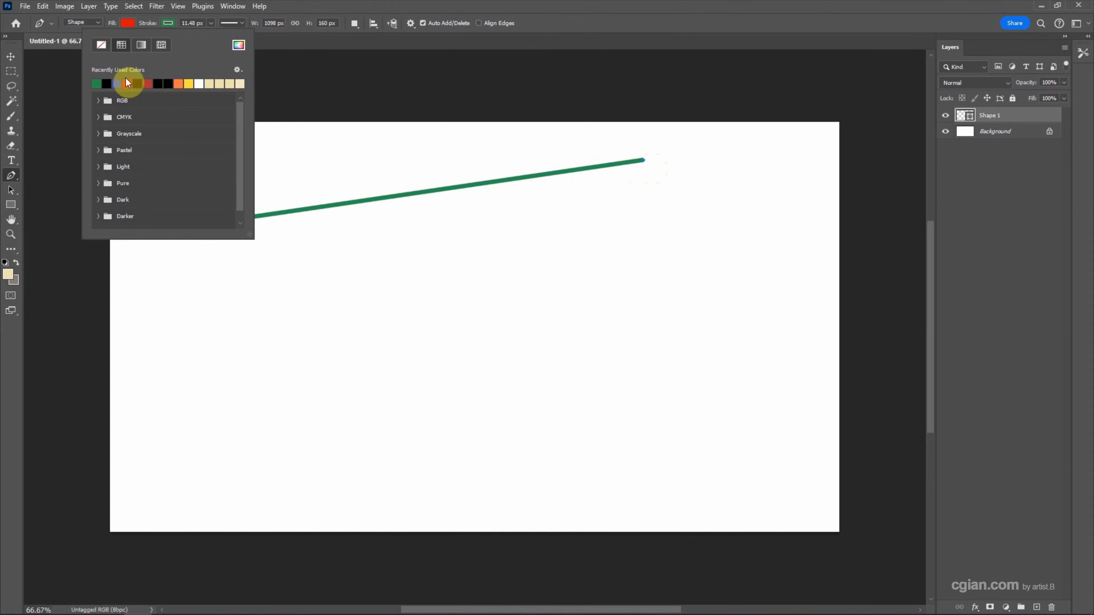
click(97, 84)
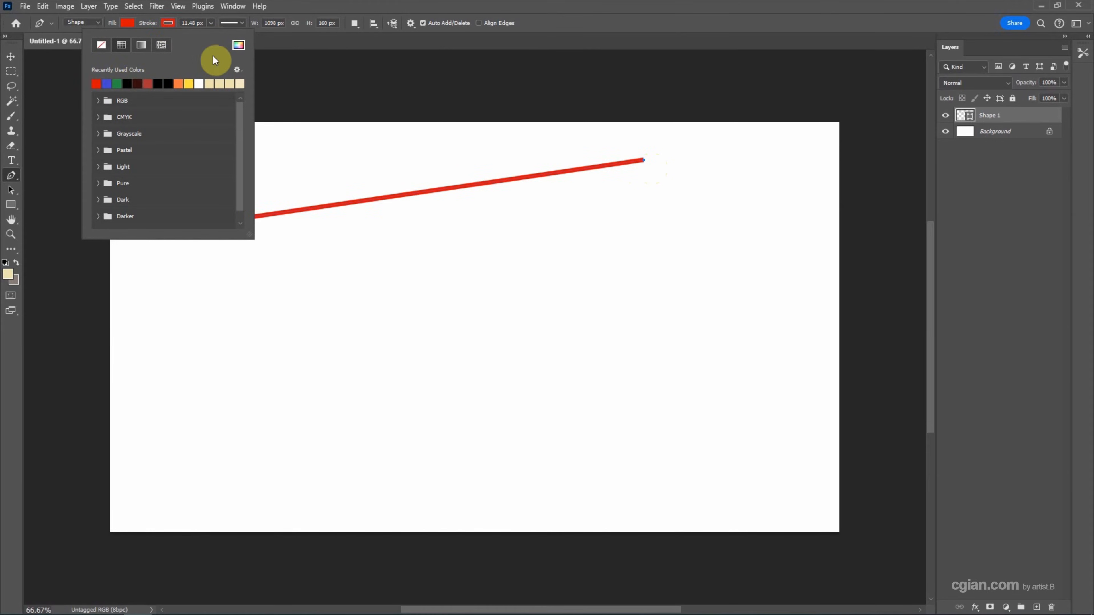
click(239, 44)
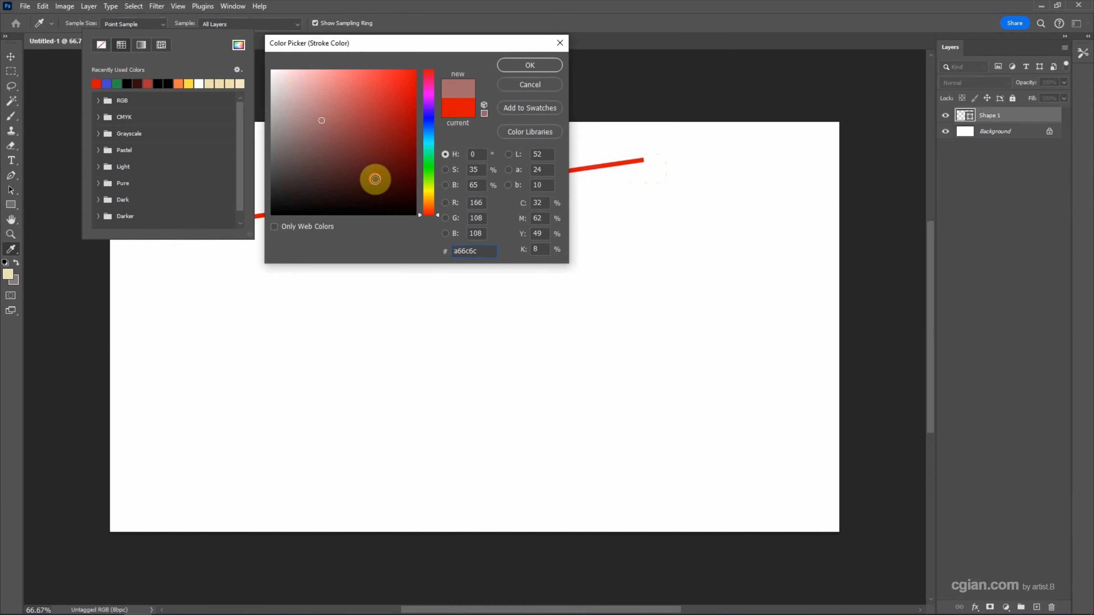
click(398, 118)
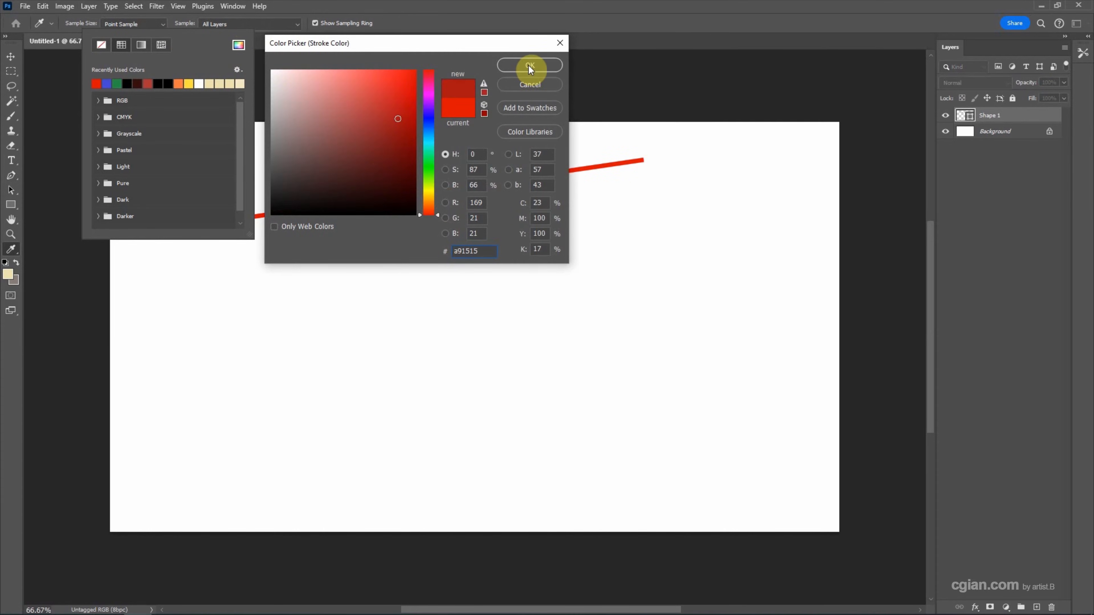
click(529, 65)
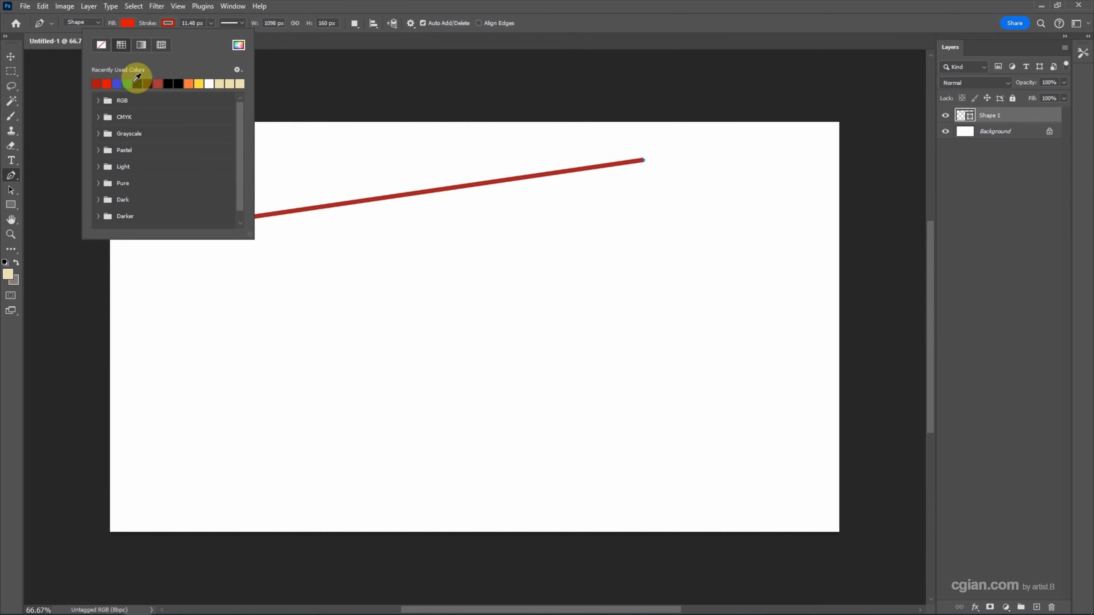
click(96, 84)
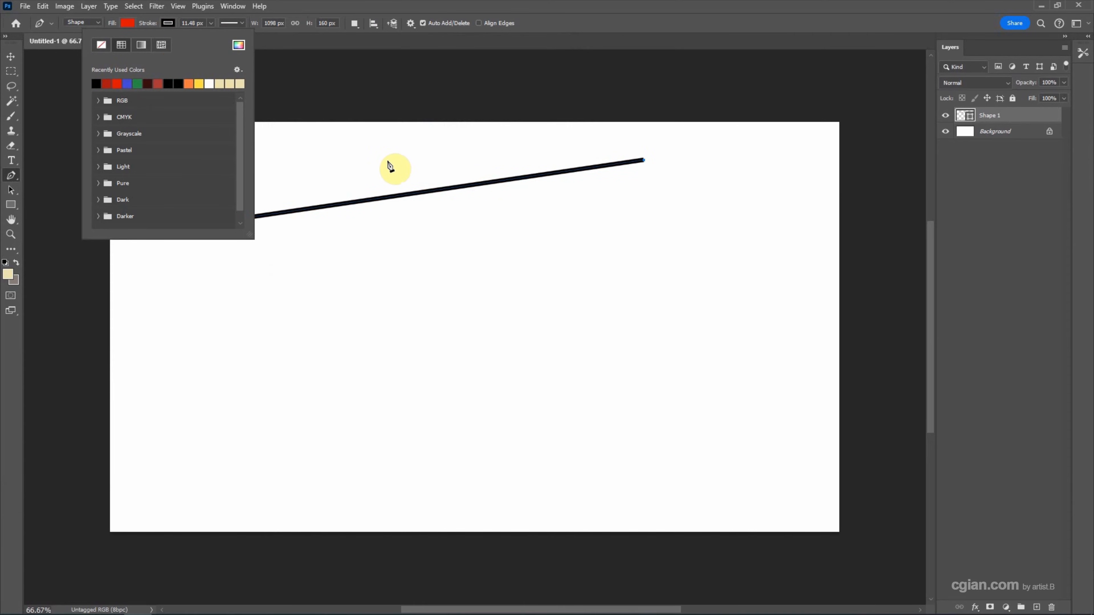
mouse_move(748, 144)
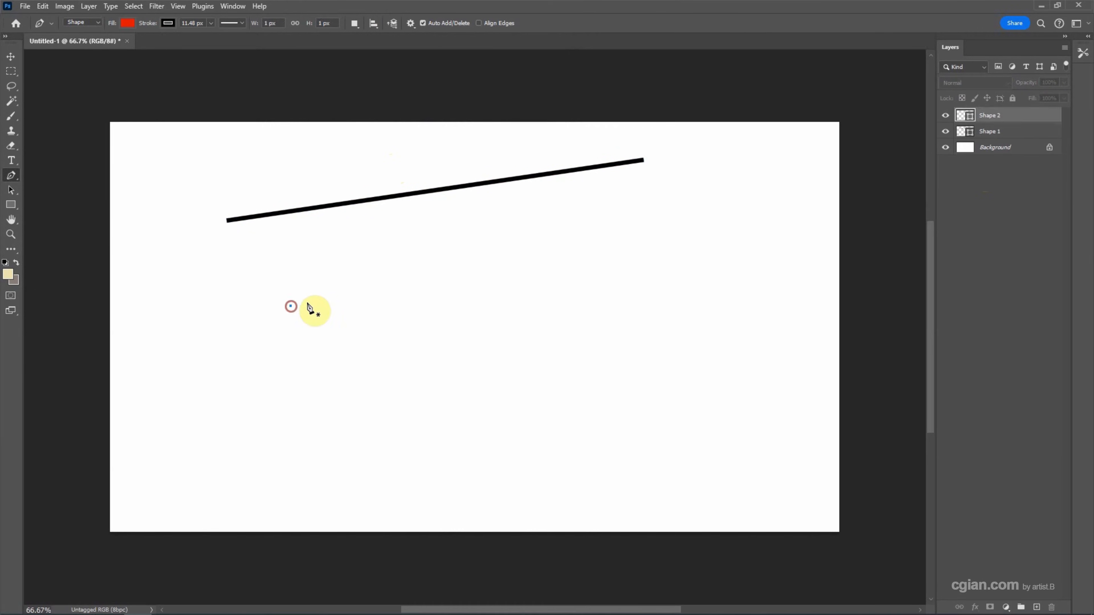
Step: Draw a second line below the first and give it a dashed, then dotted, stroke preset
drag(291, 305, 750, 202)
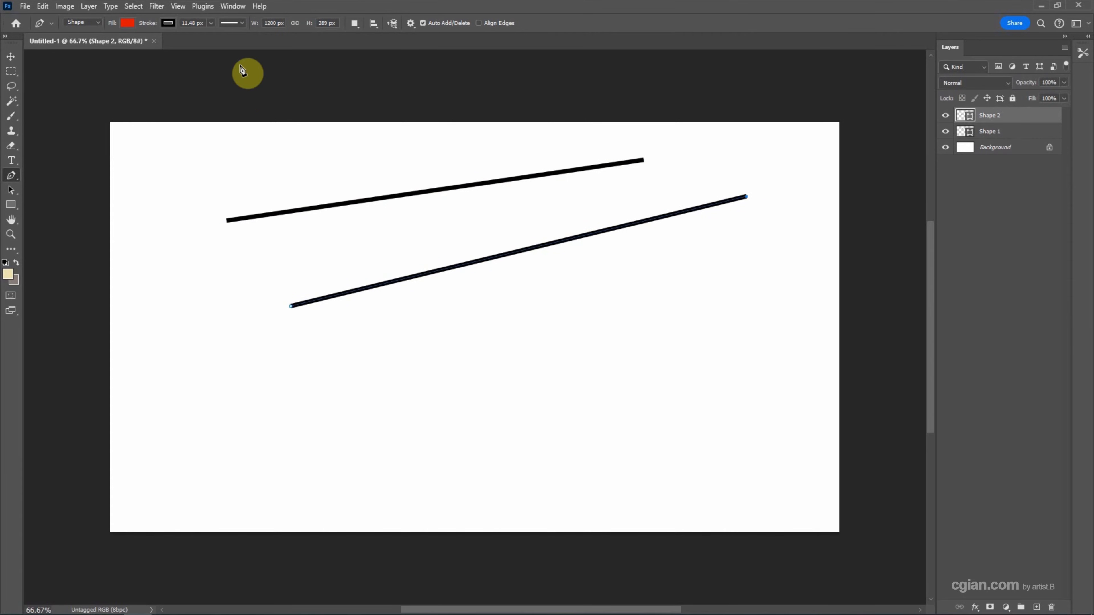
click(230, 23)
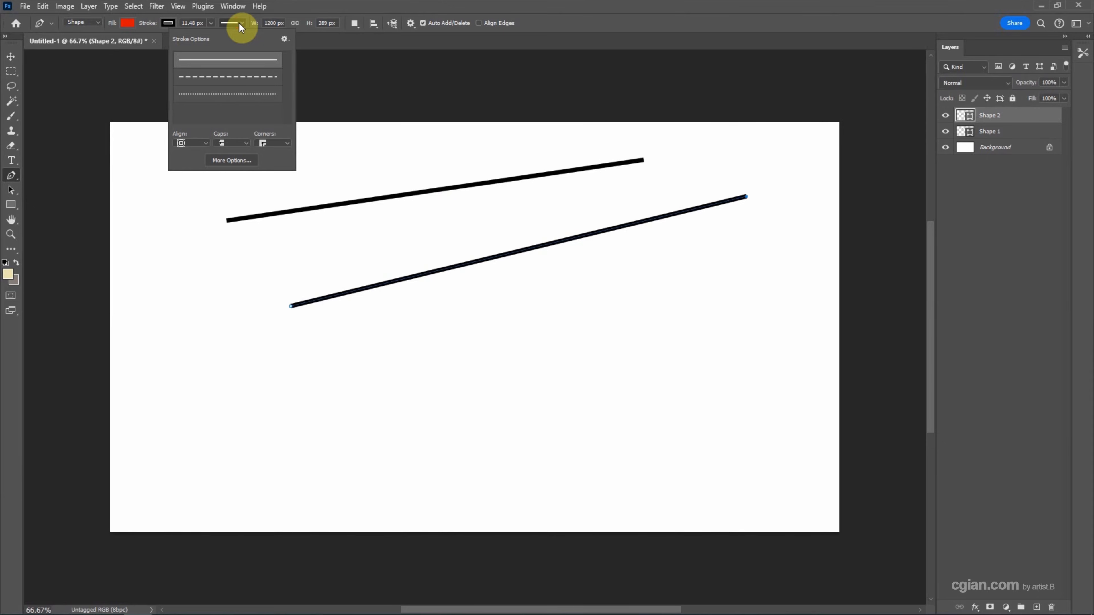
click(226, 77)
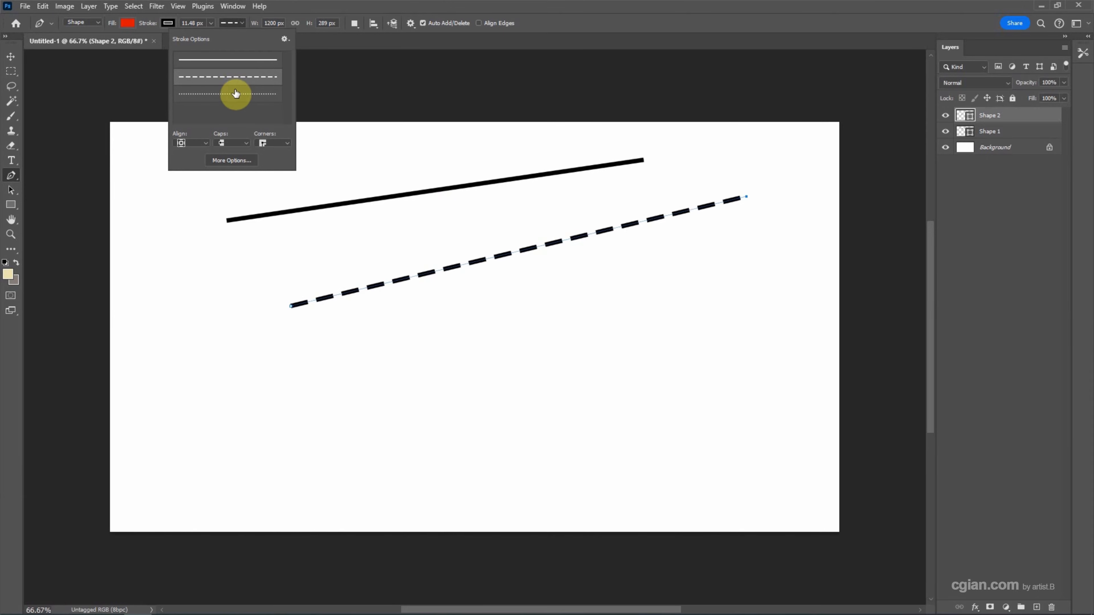
click(227, 94)
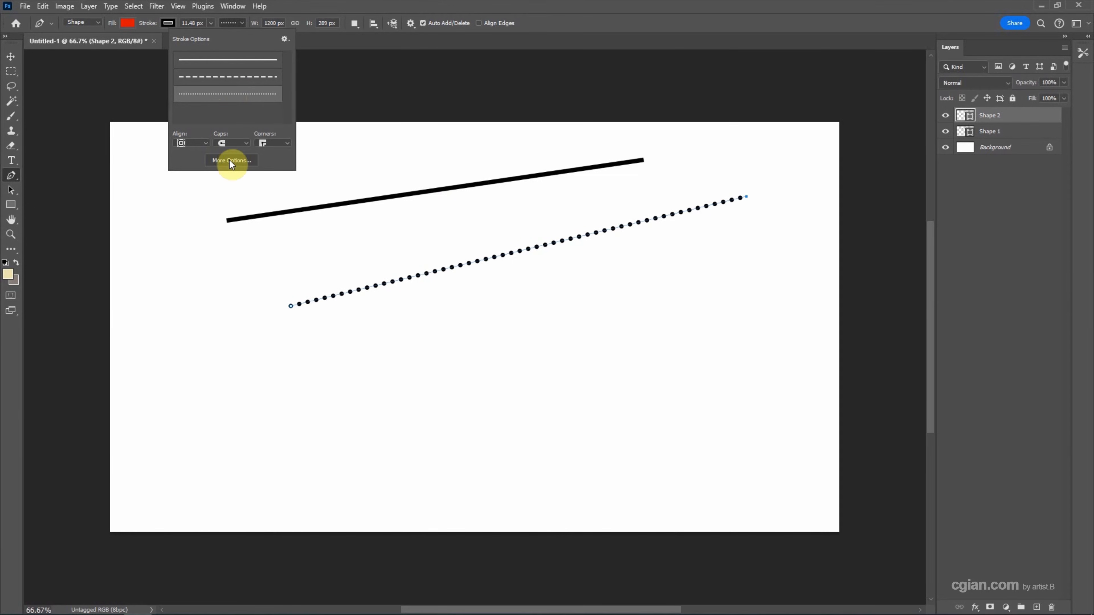
Step: Give the second line a custom dash pattern (Dash 2, Gap 1, Dash 3, Gap 2) with round caps
click(231, 160)
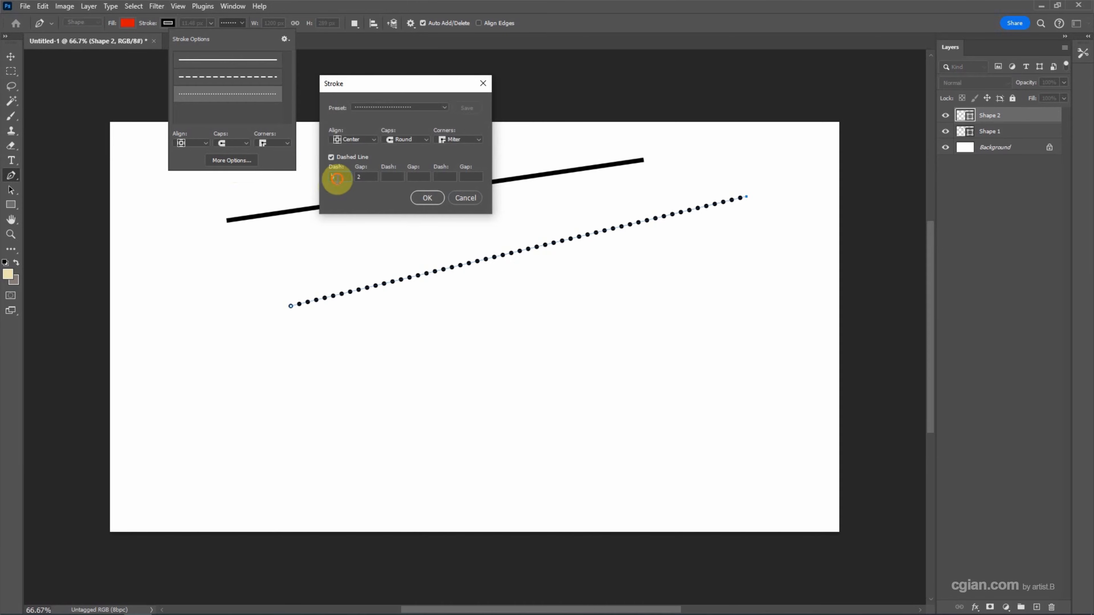
text(2)
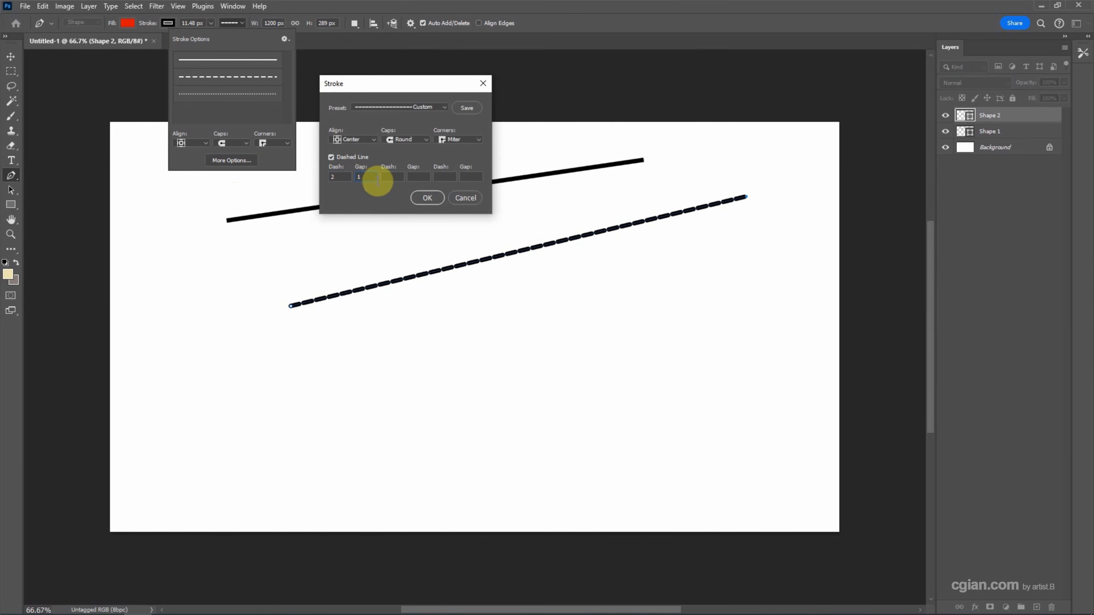
text(3)
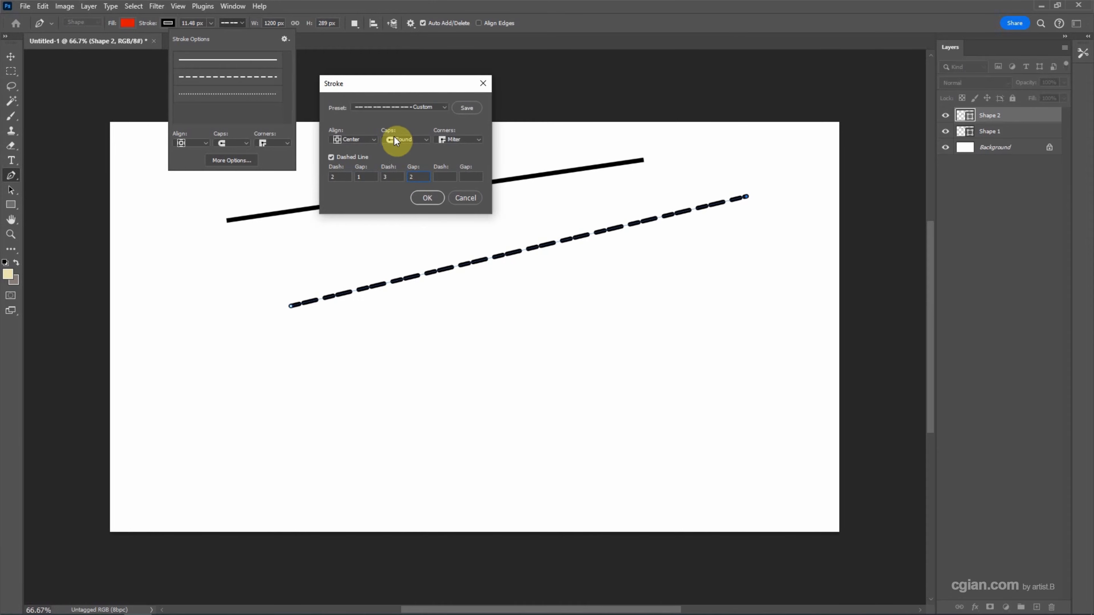
click(406, 139)
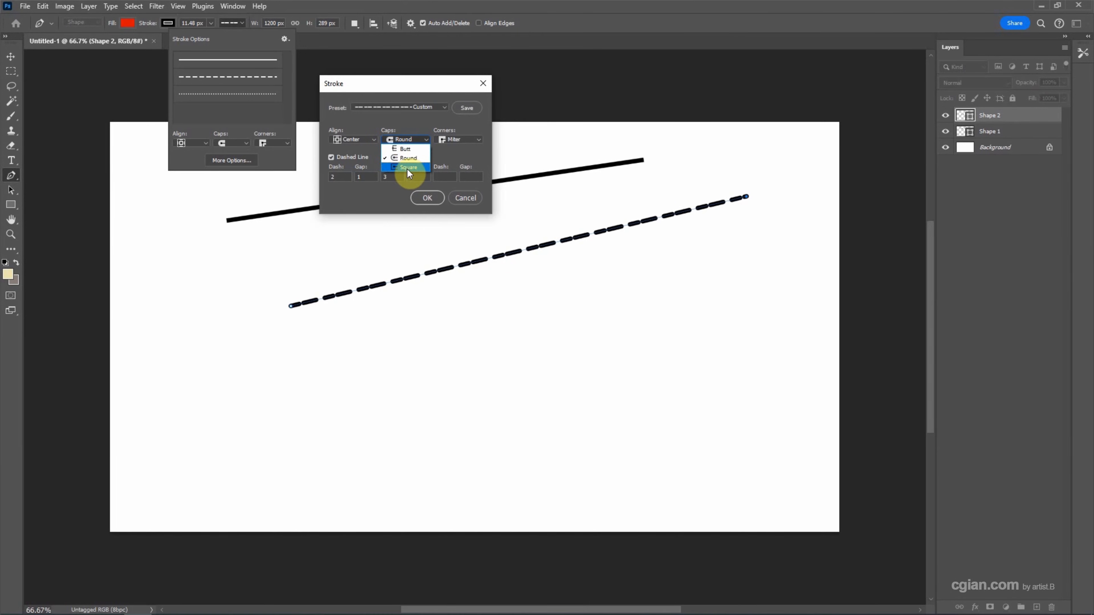
click(408, 168)
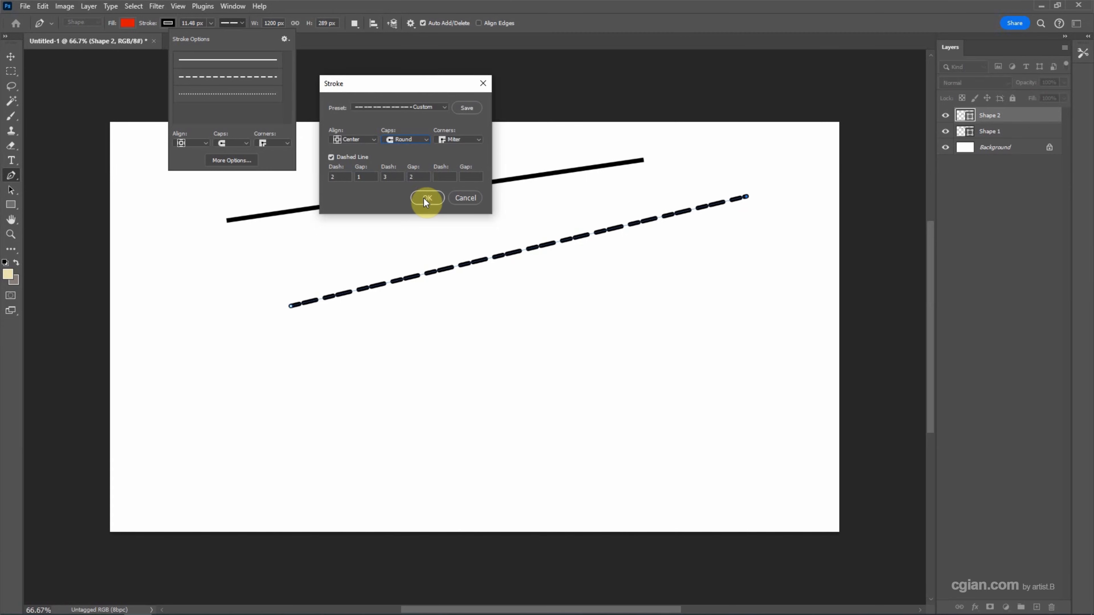
click(426, 197)
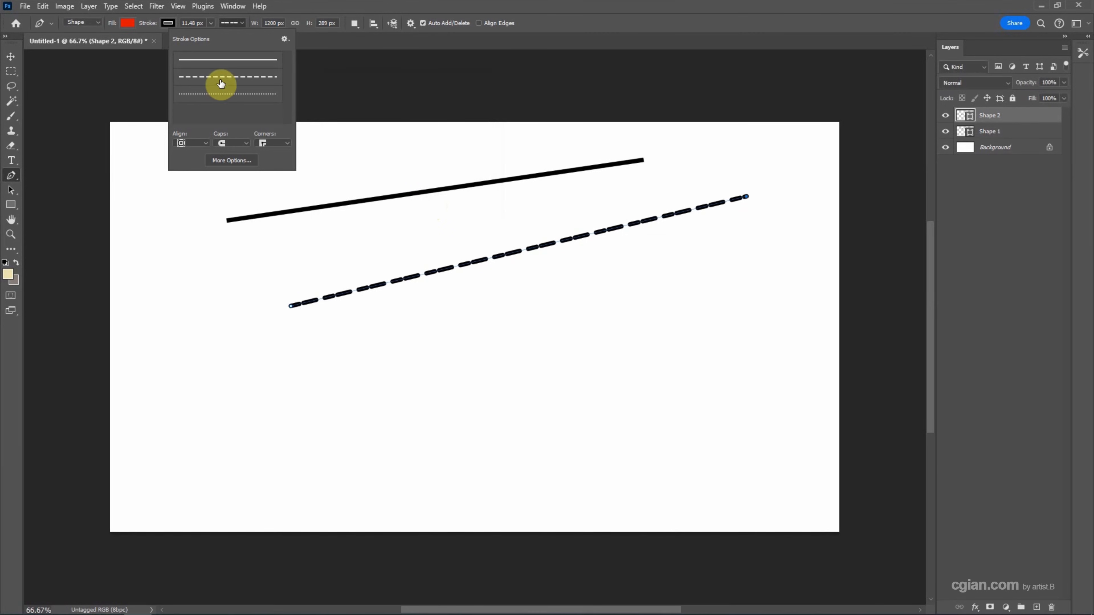
Step: Apply the evenly spaced dashed preset to the second line and dismiss Stroke Options
click(227, 76)
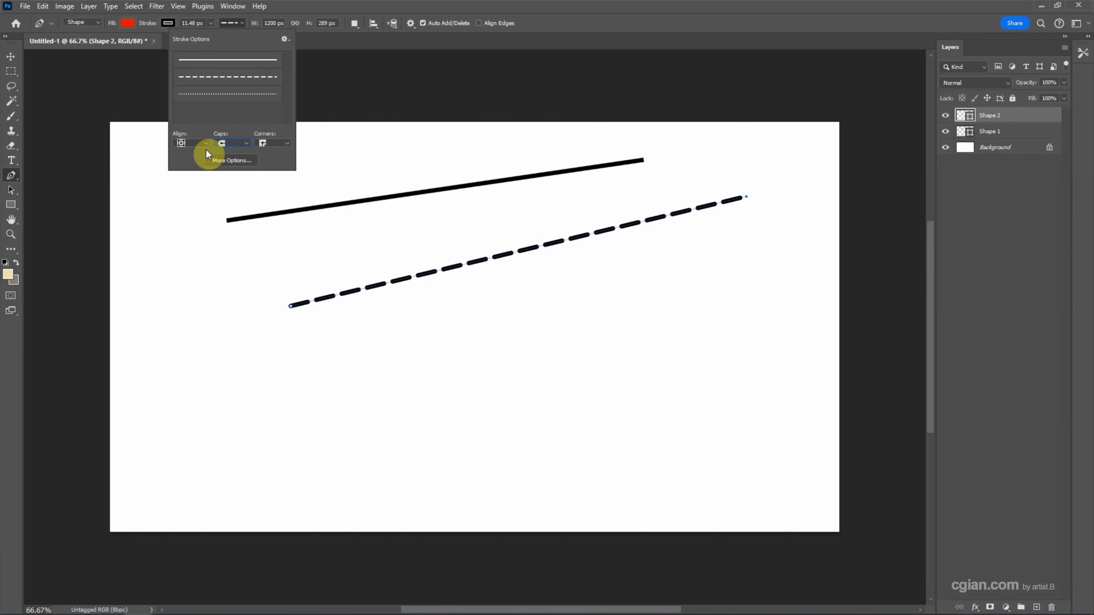
click(898, 223)
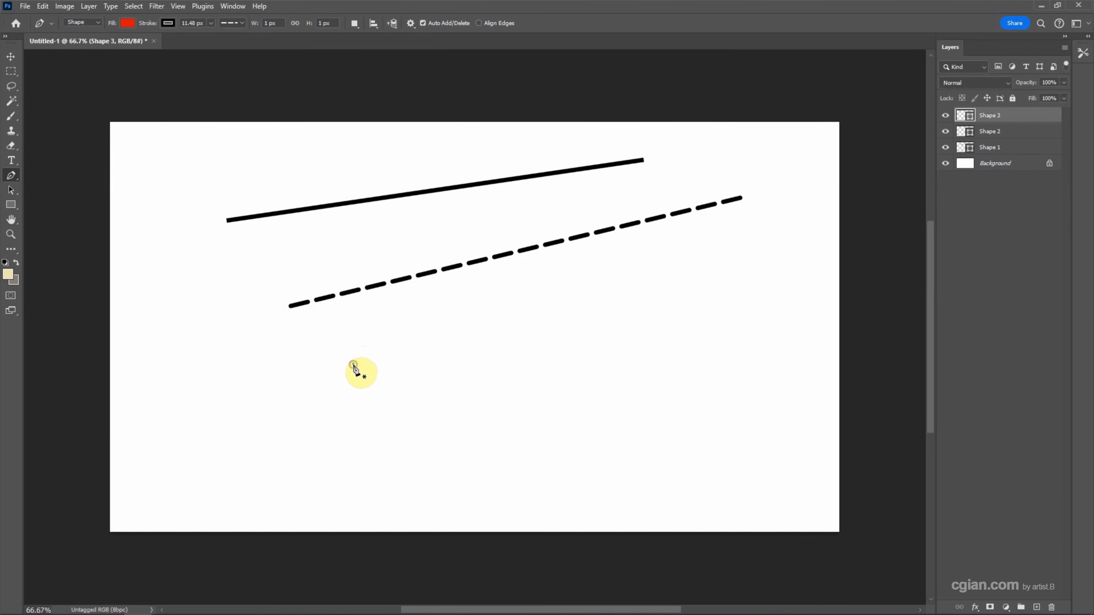
Step: Draw a third line as a solid black curve and set its Fill to none
drag(354, 368, 739, 298)
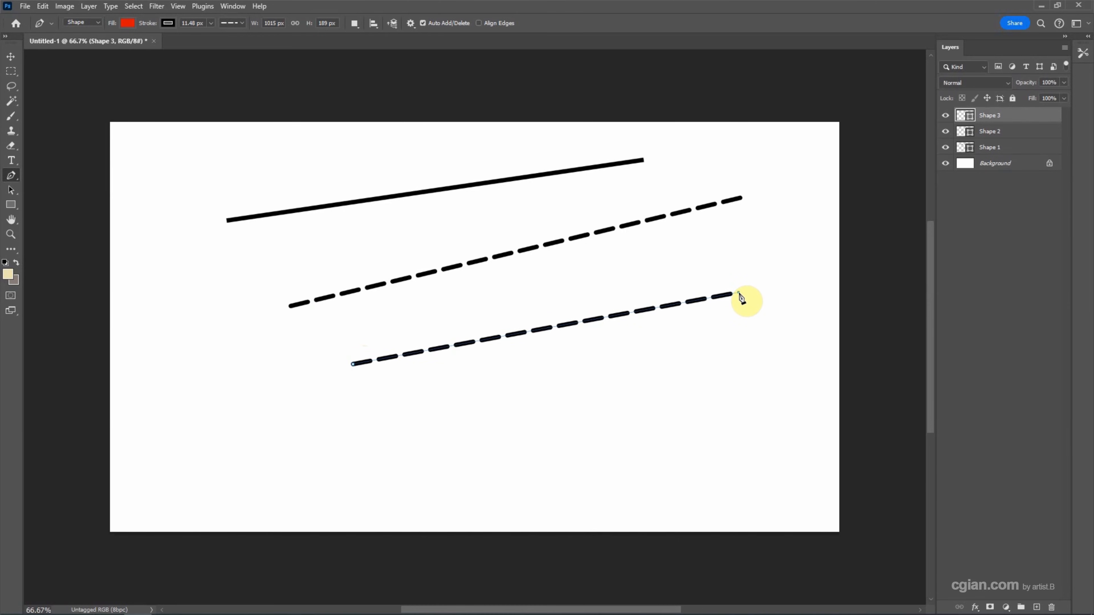
click(230, 23)
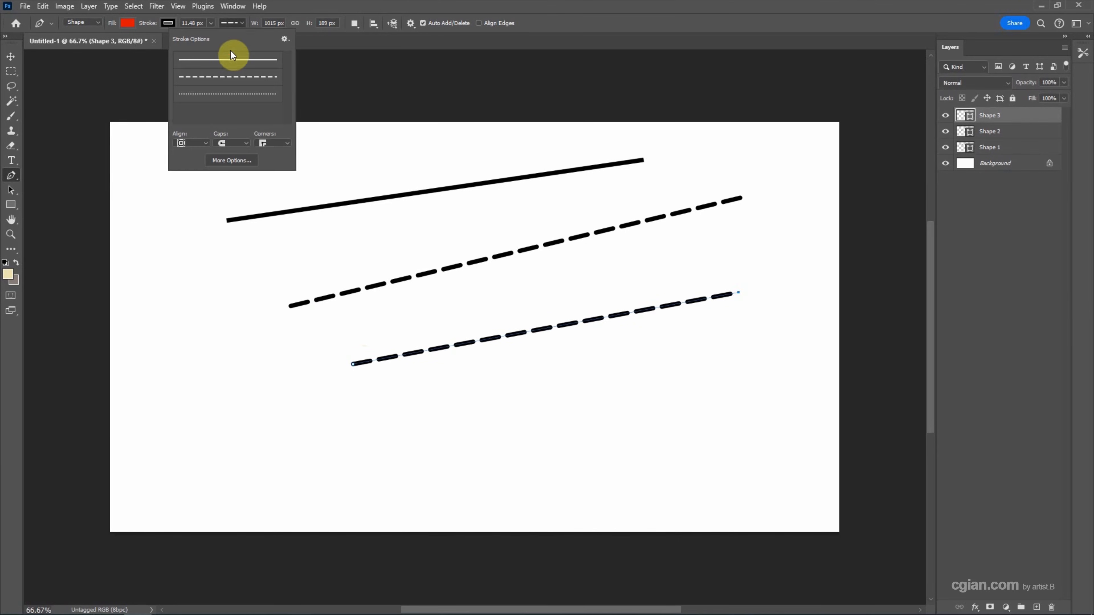
click(226, 59)
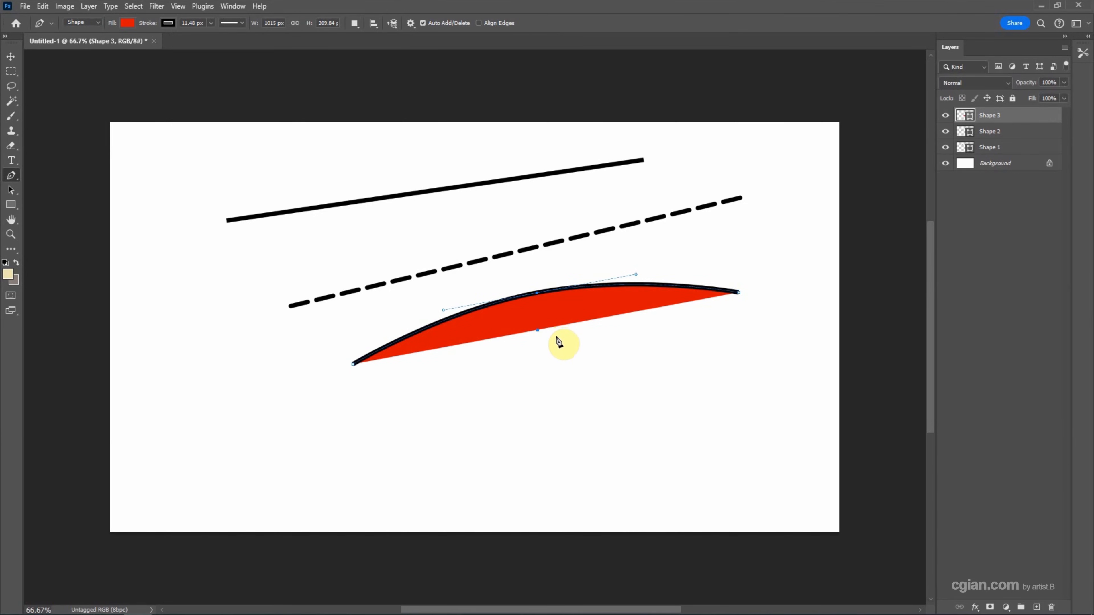
mouse_move(491, 335)
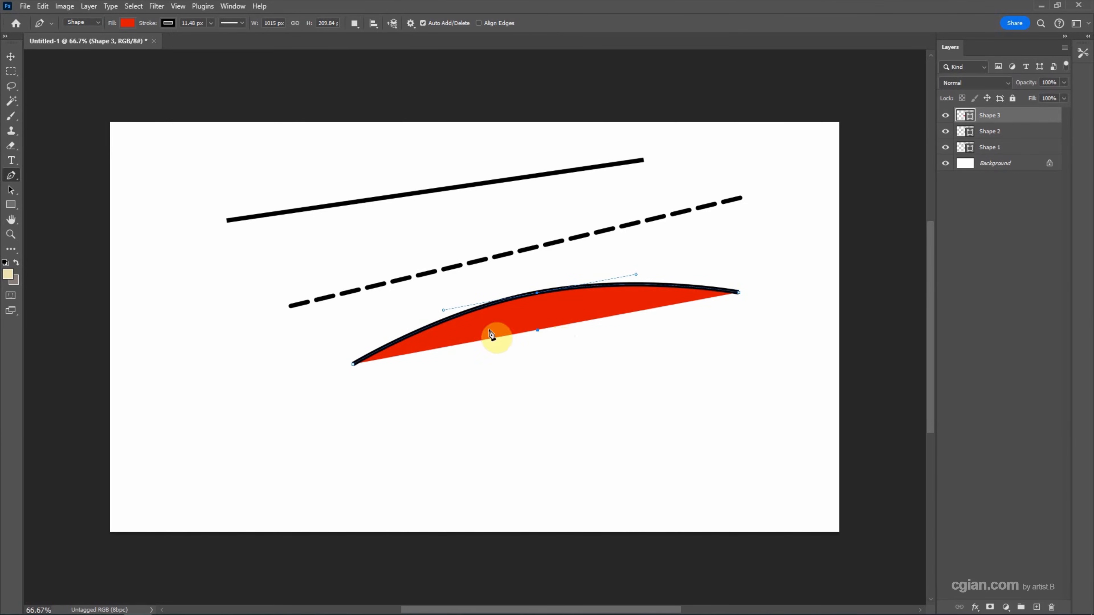
click(127, 23)
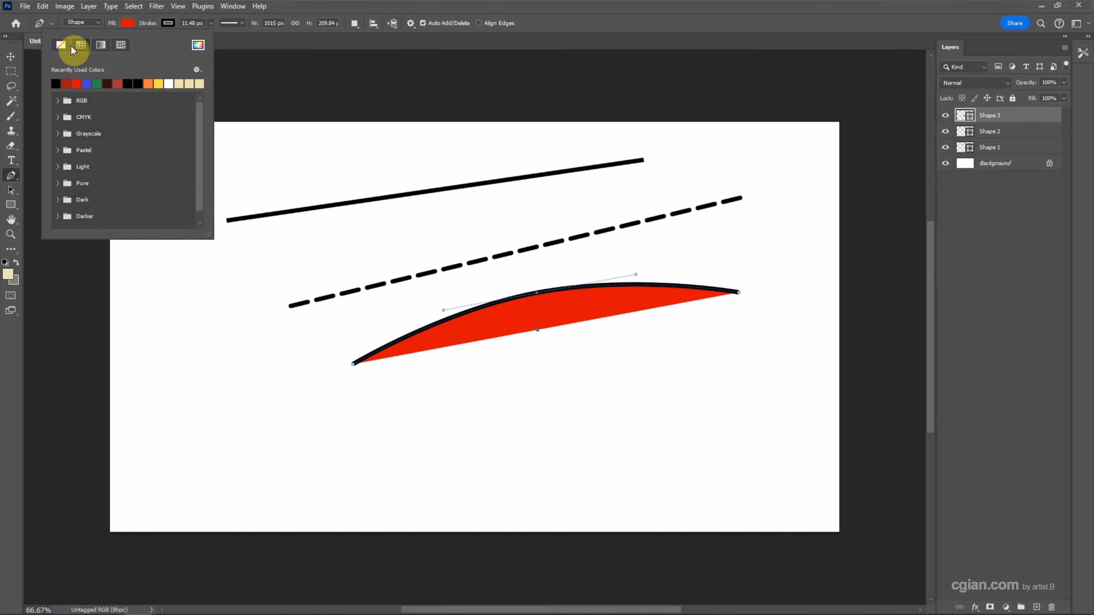
click(61, 45)
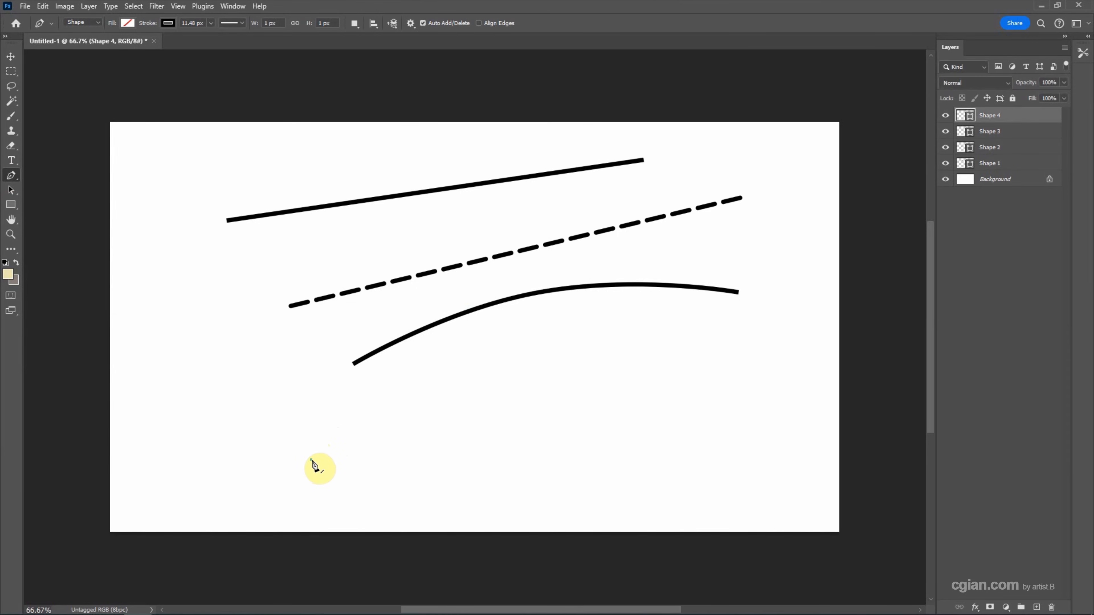
Step: Draw the fourth curve near the bottom with an upward arch and a dip
drag(310, 459, 492, 410)
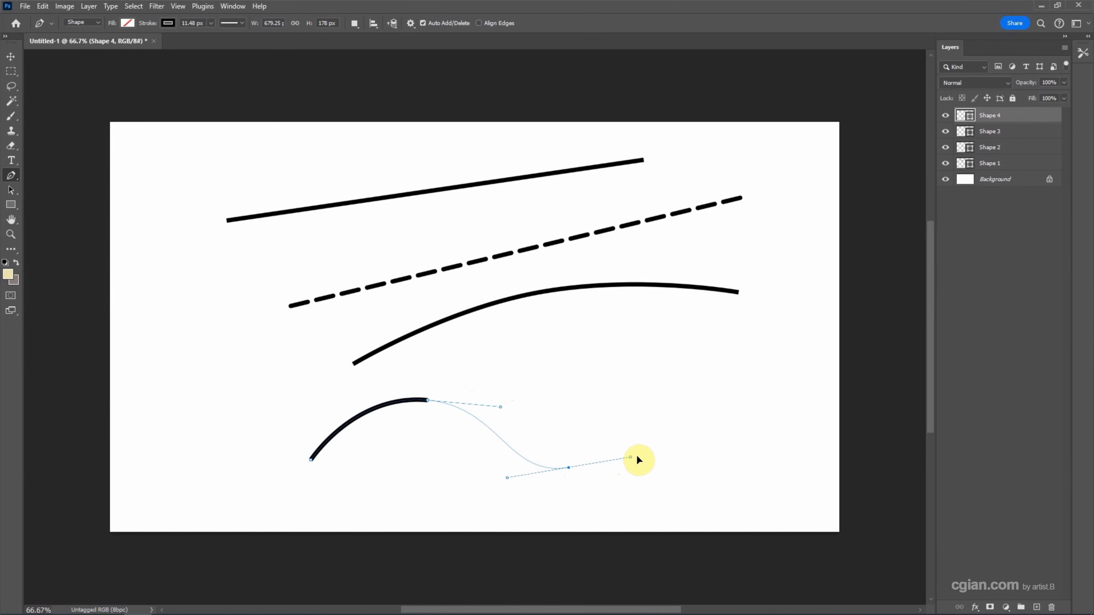
drag(637, 460, 743, 375)
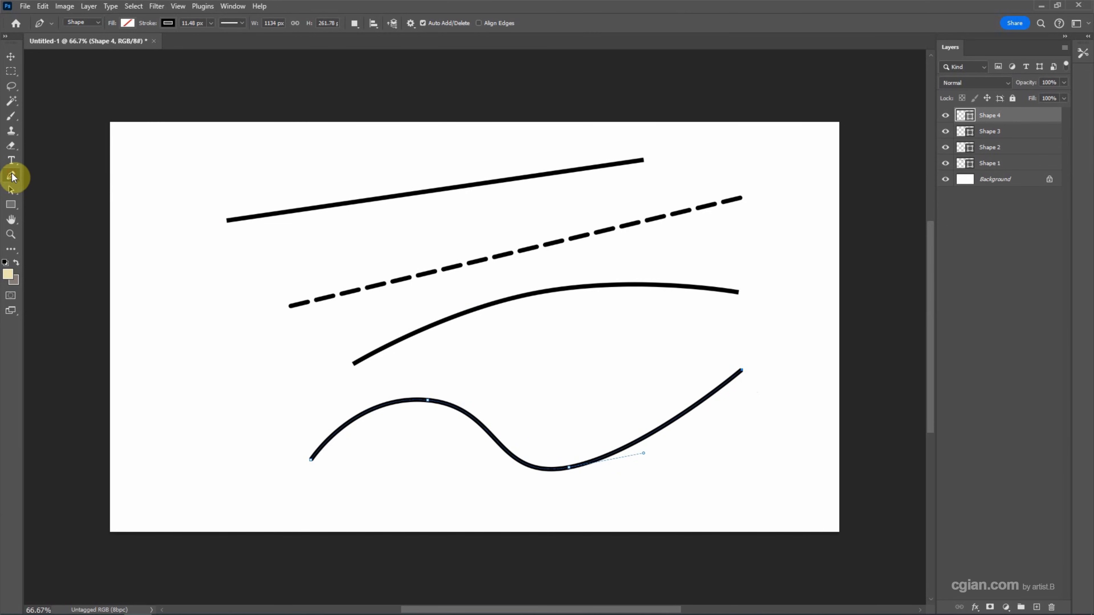
Step: With the Convert Point Tool, drag the anchor handles to smooth Shape 4 into an even S-curve
click(12, 175)
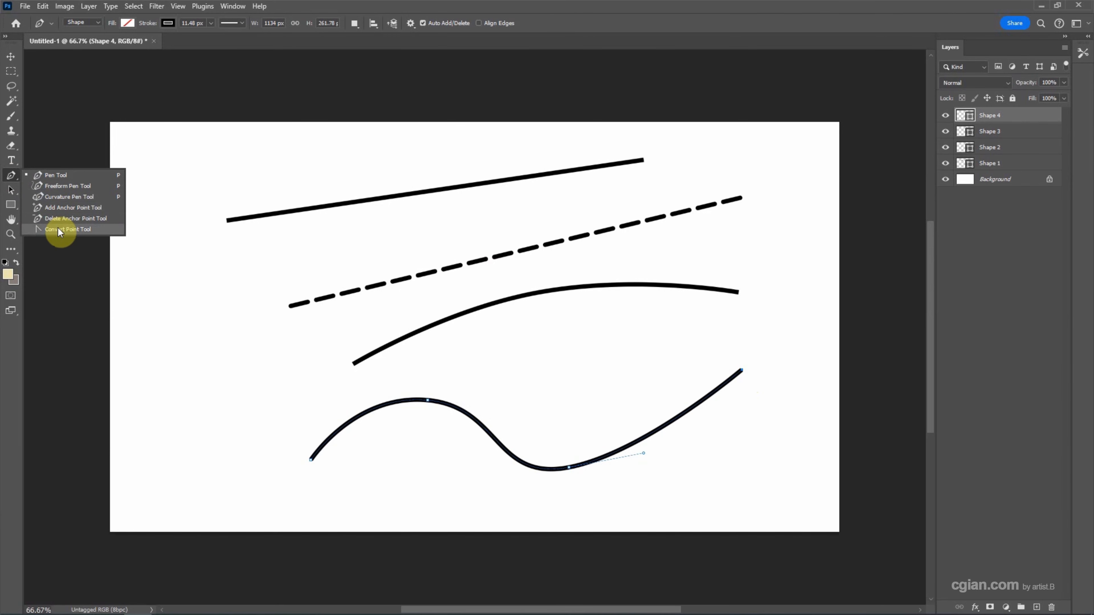
click(68, 229)
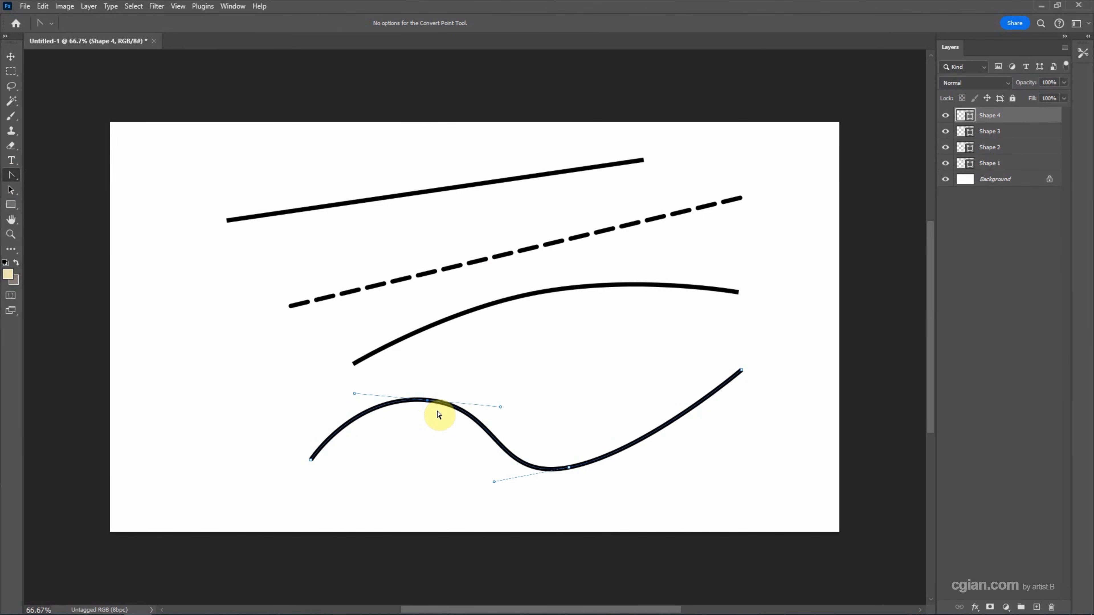
drag(438, 415, 407, 391)
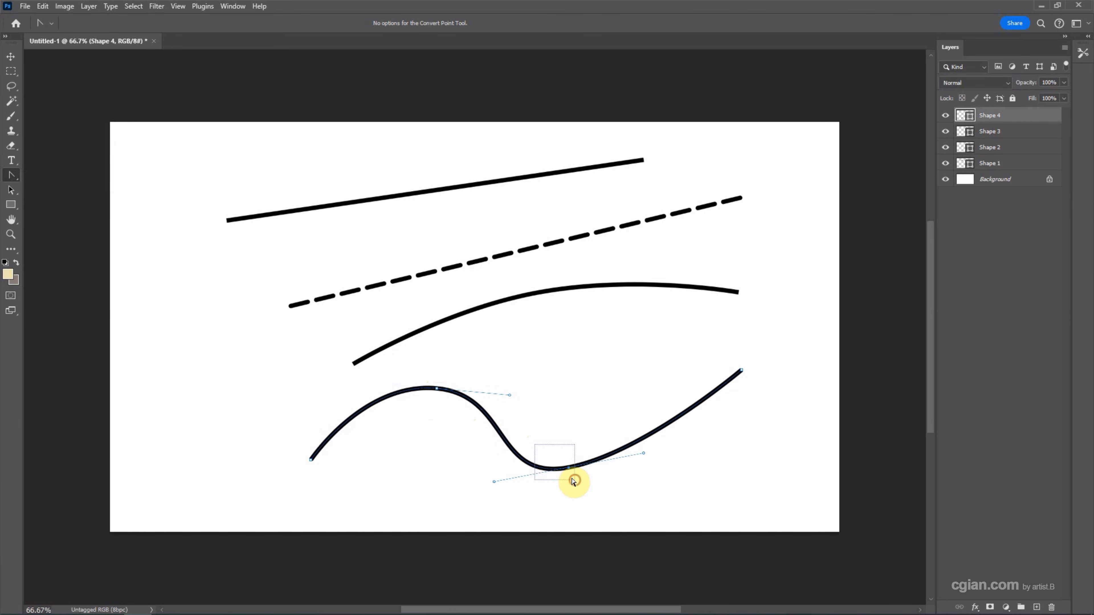
drag(574, 463, 606, 453)
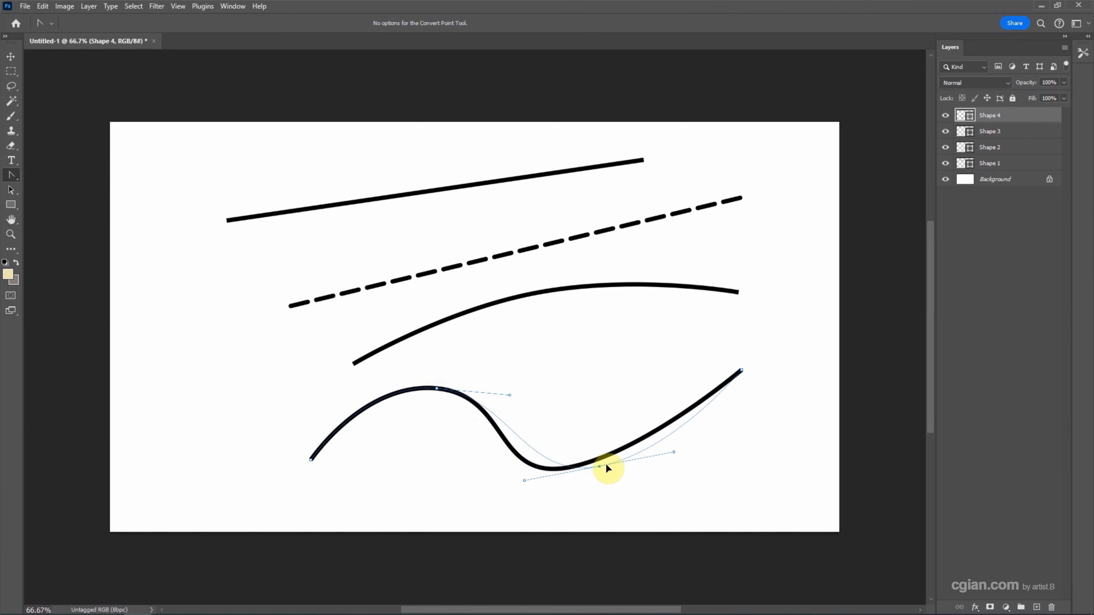
drag(607, 469, 672, 453)
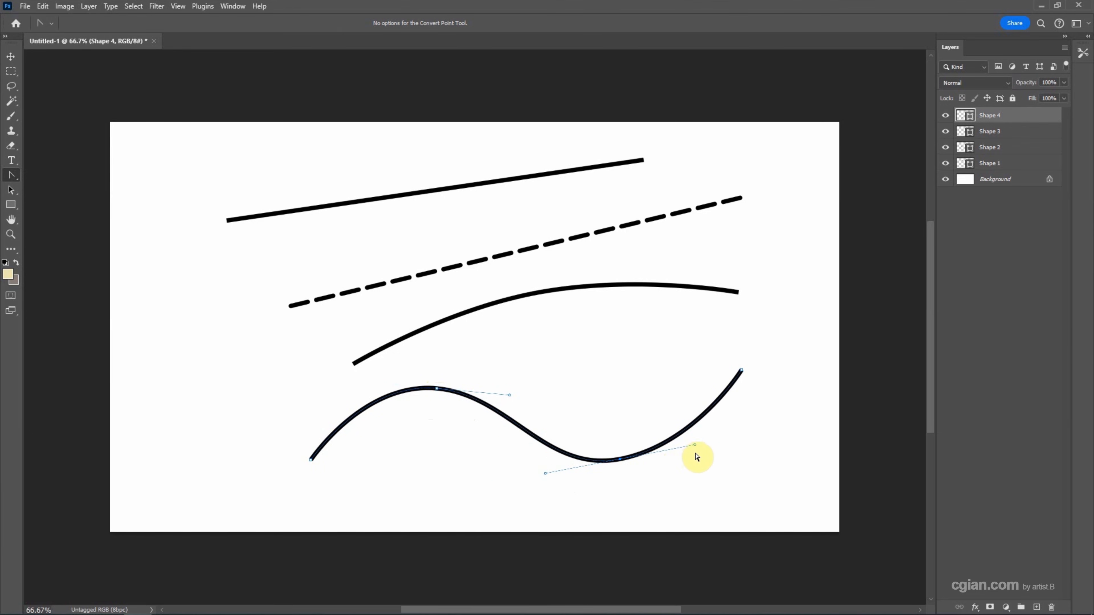